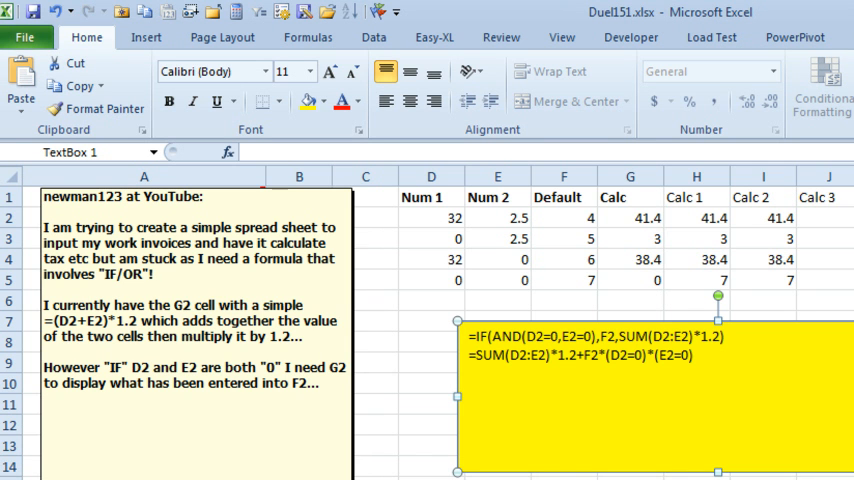
mouse_move(126, 288)
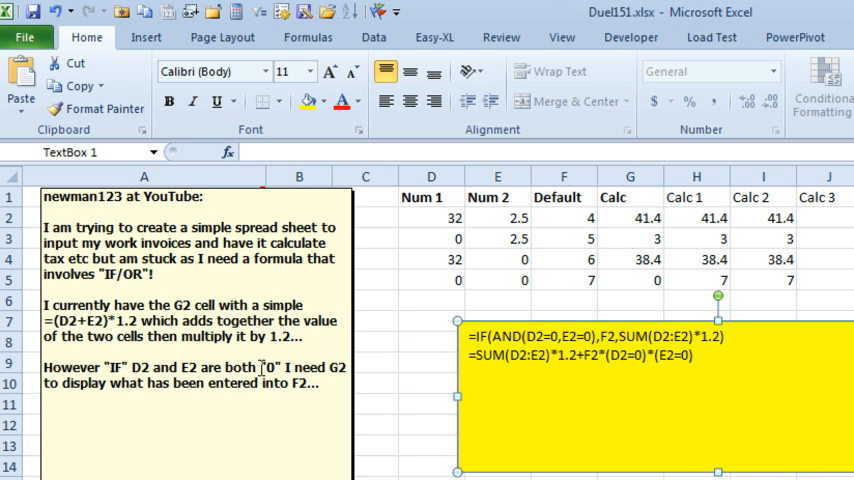
mouse_move(604, 180)
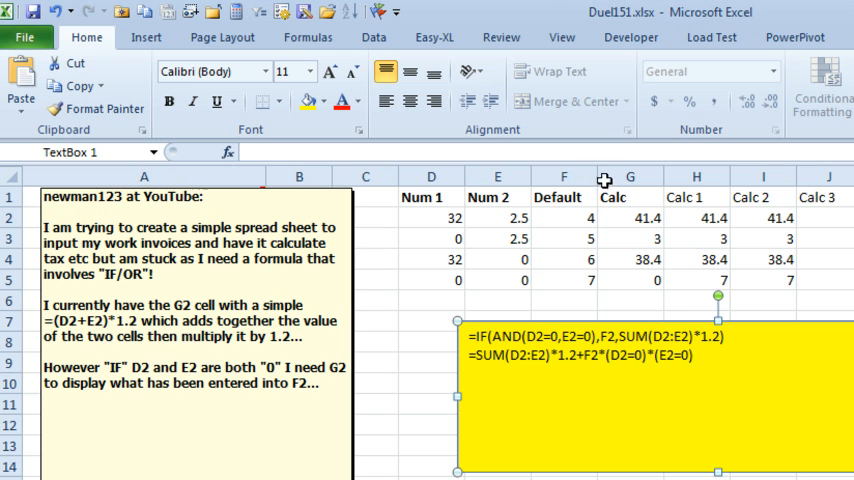
mouse_move(570, 244)
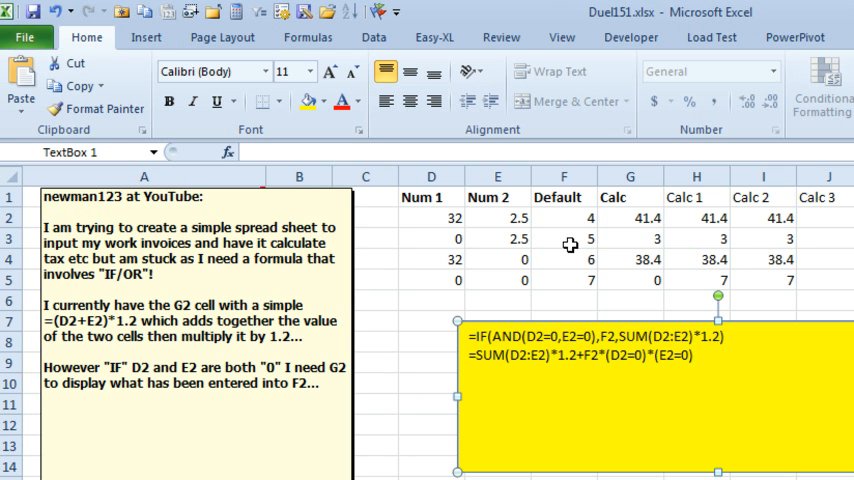
Inspect the existing Calc 1 and Calc 2 formulas in the first data row
click(630, 216)
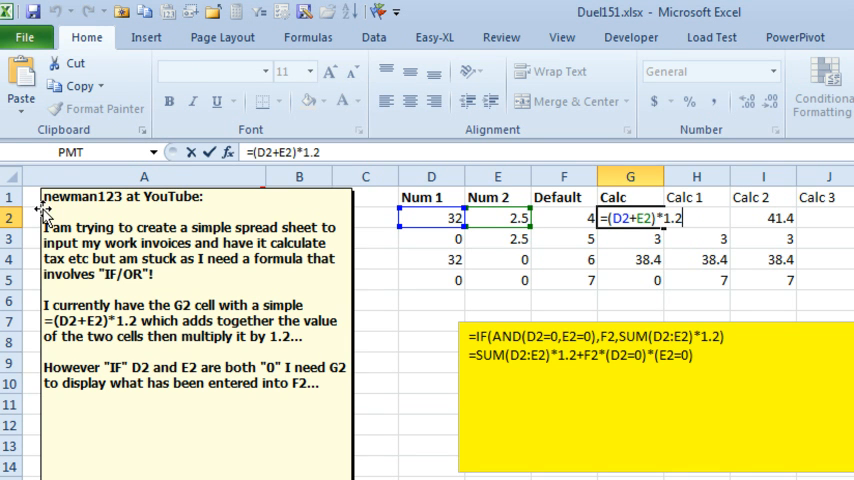
mouse_move(624, 232)
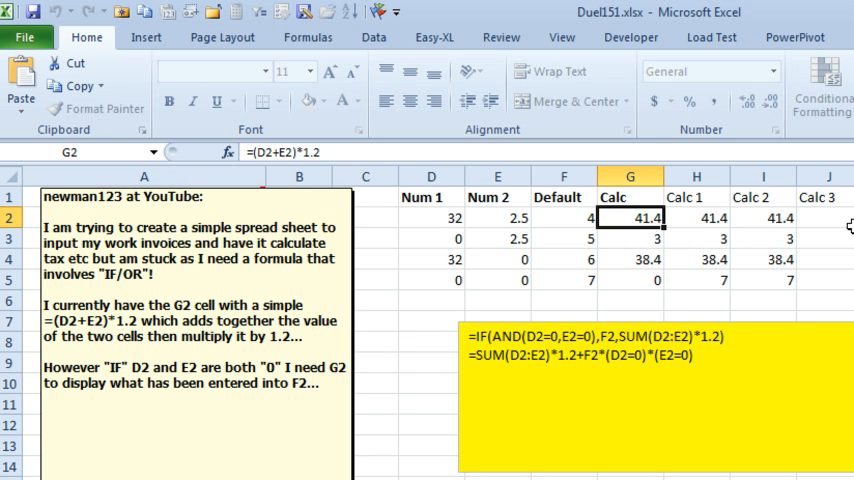
click(696, 216)
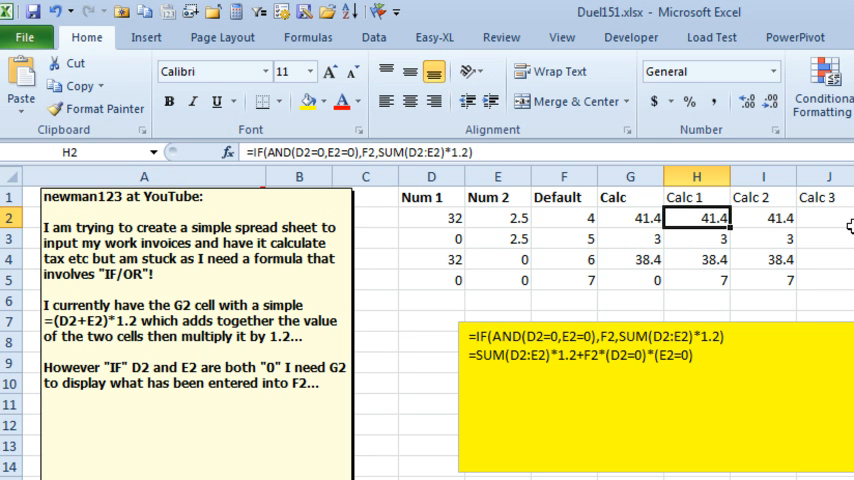
double_click(696, 216)
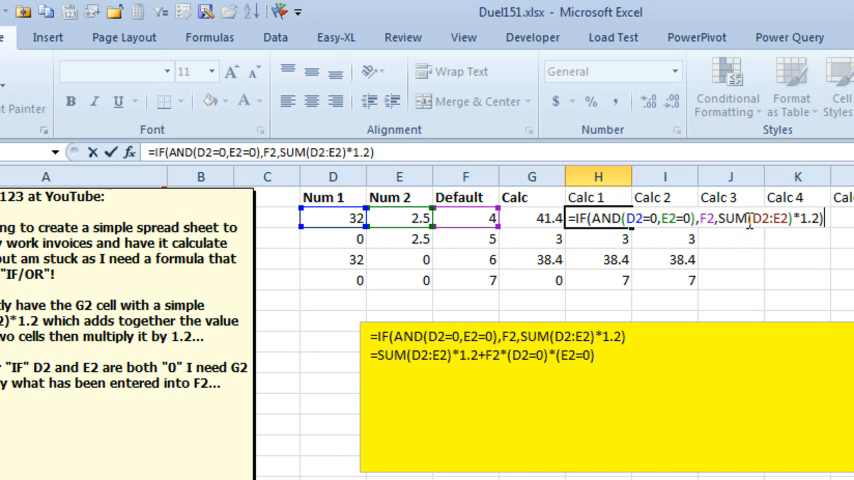
mouse_move(448, 240)
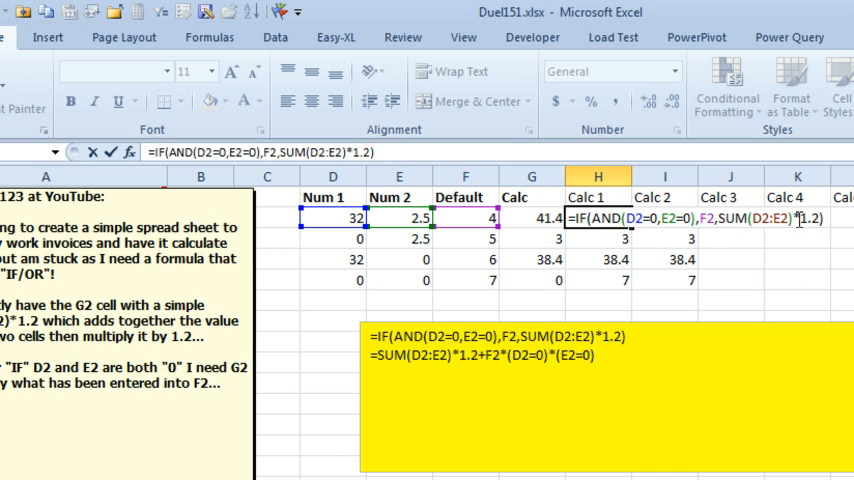
mouse_move(834, 232)
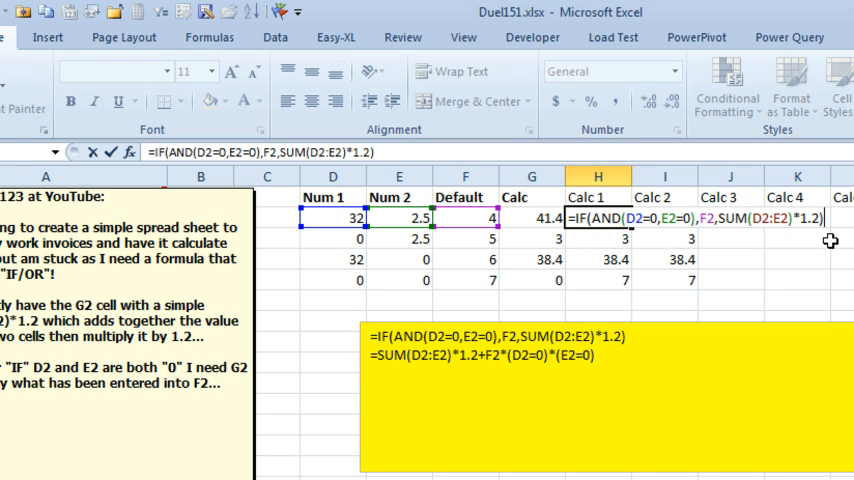
mouse_move(760, 256)
text(=SUM(D2:E2)*1.2+F2*(D2=0)*(E2=0))
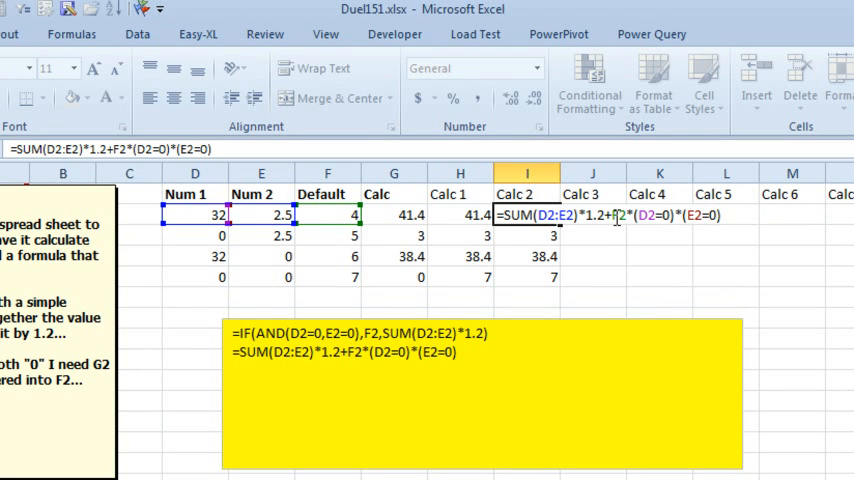
mouse_move(704, 216)
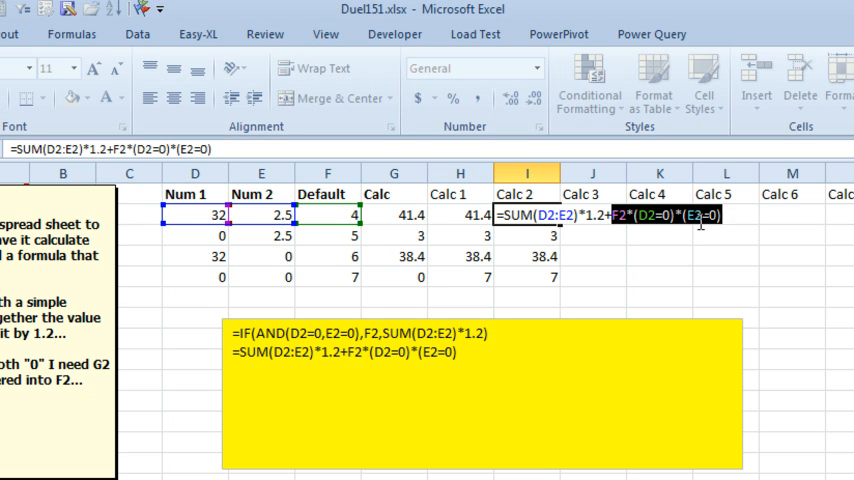
key(Enter)
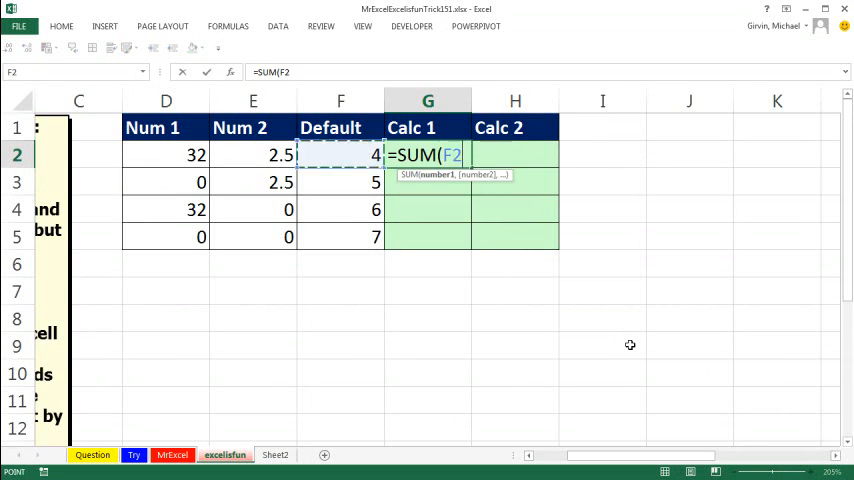
Enter =SUM(D2:E2) in G2 and copy it down to G5, giving 34.5, 2.5, 32 and 0
key(Enter)
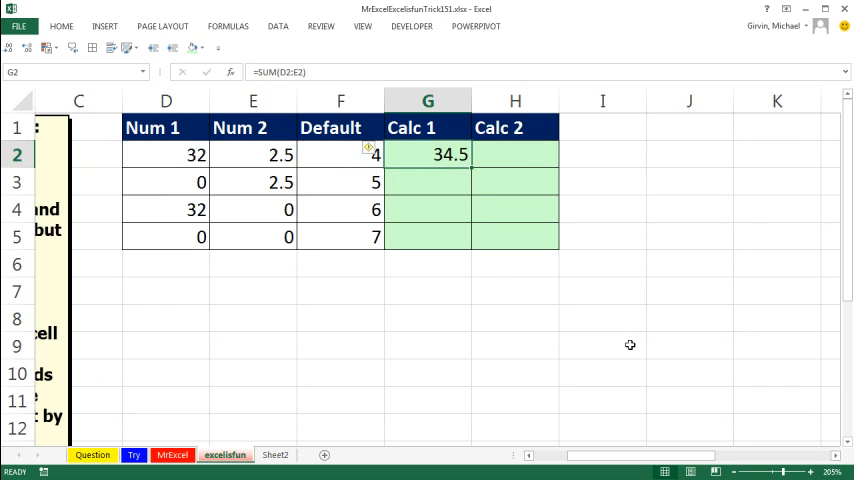
mouse_move(472, 168)
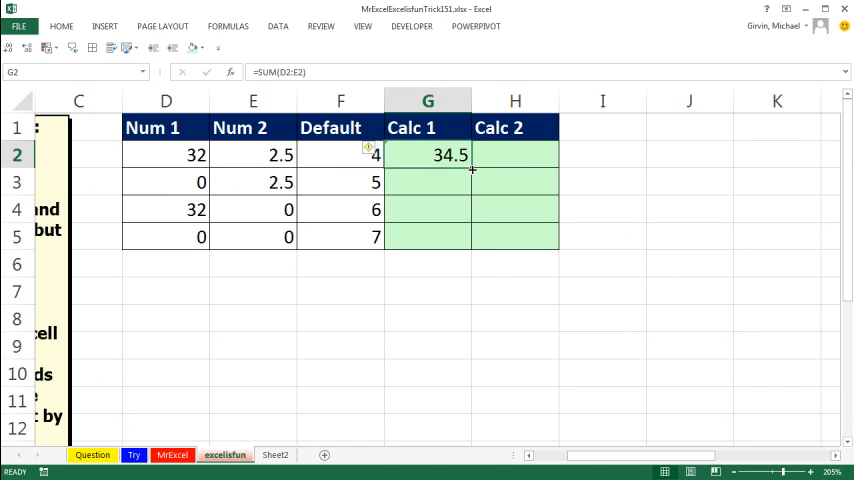
drag(428, 156, 428, 236)
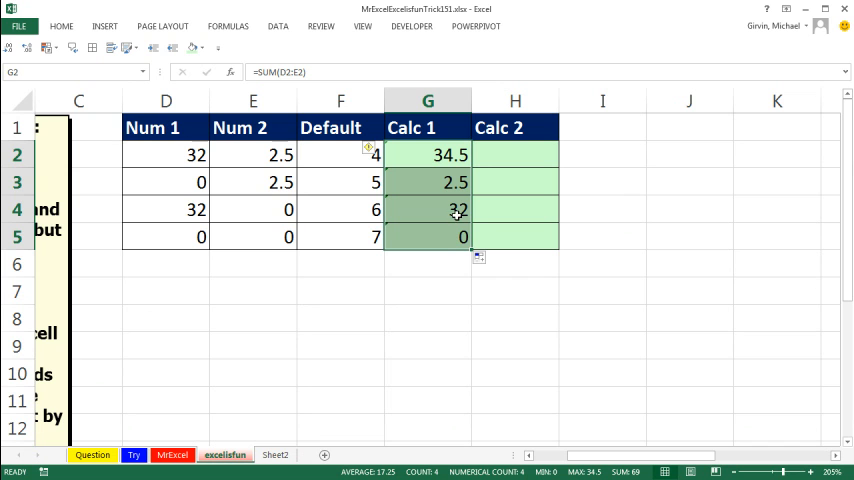
mouse_move(420, 168)
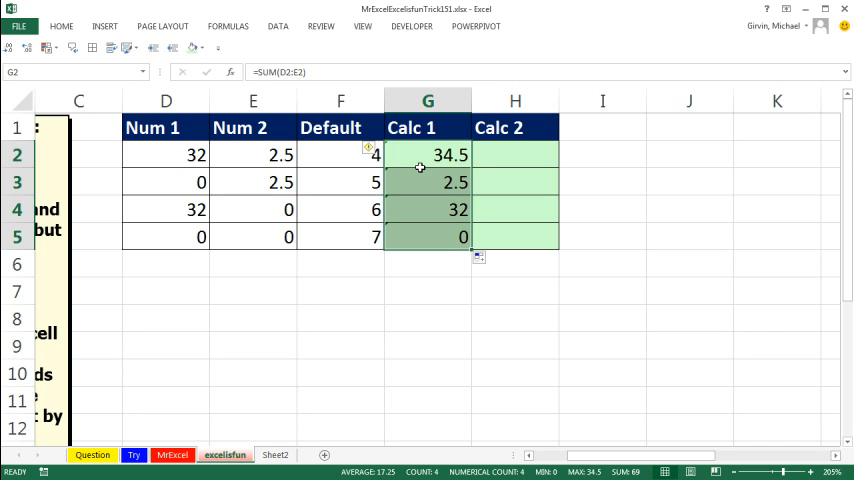
mouse_move(416, 160)
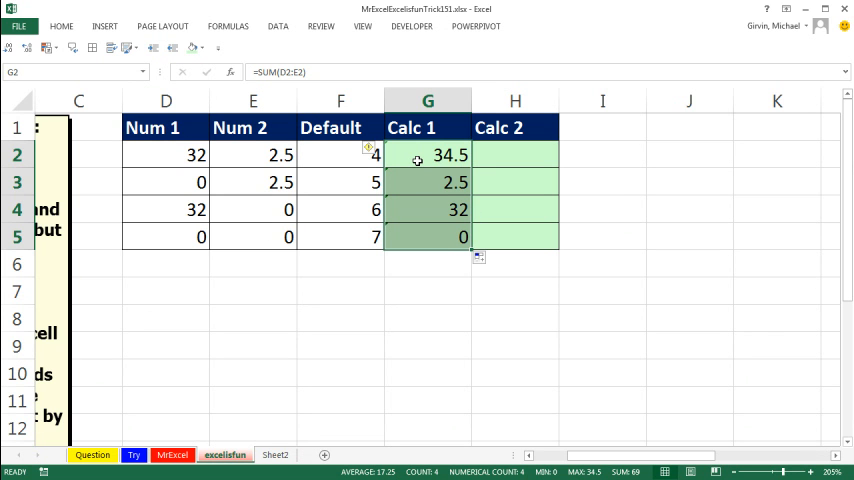
mouse_move(482, 216)
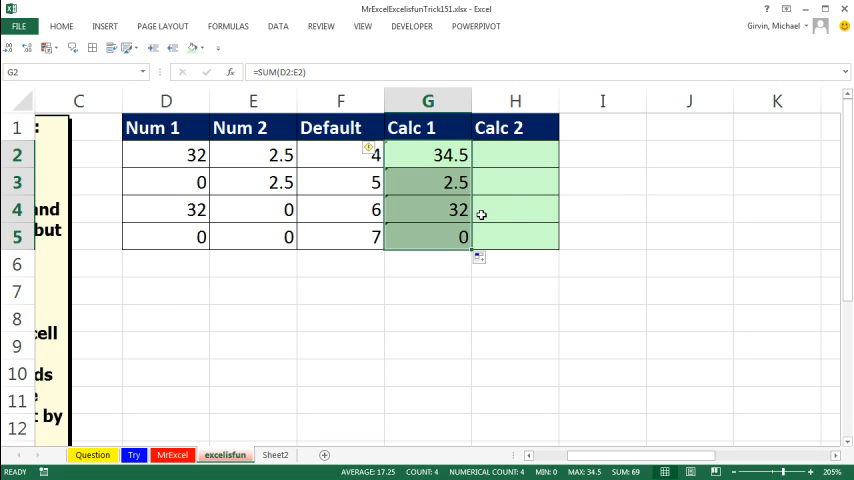
Rewrite G2 as =IF(SUM(D2:E2),SUM(D2:E2)*1.2,F2) across Calc 1, giving 41.4, 3, 38.4 and 7
double_click(428, 154)
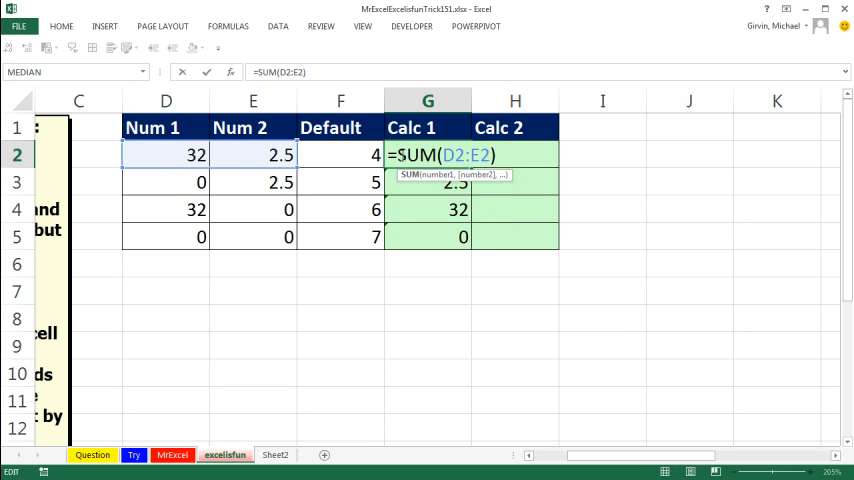
text(IF()
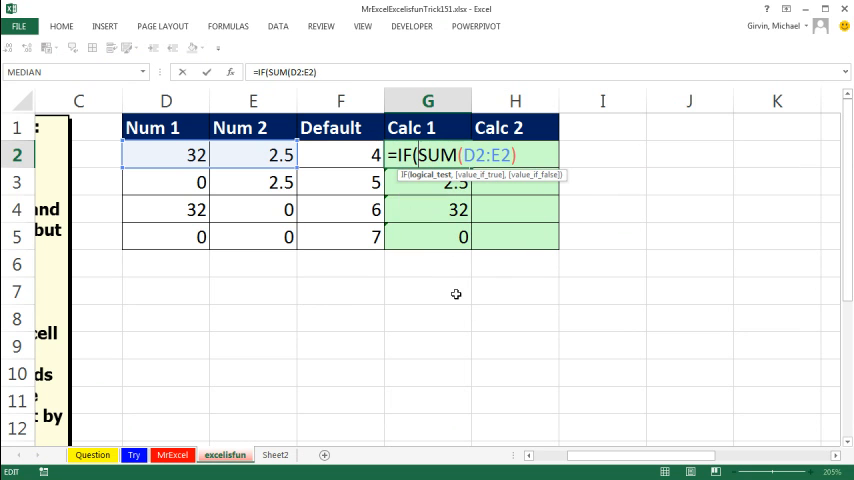
mouse_move(428, 204)
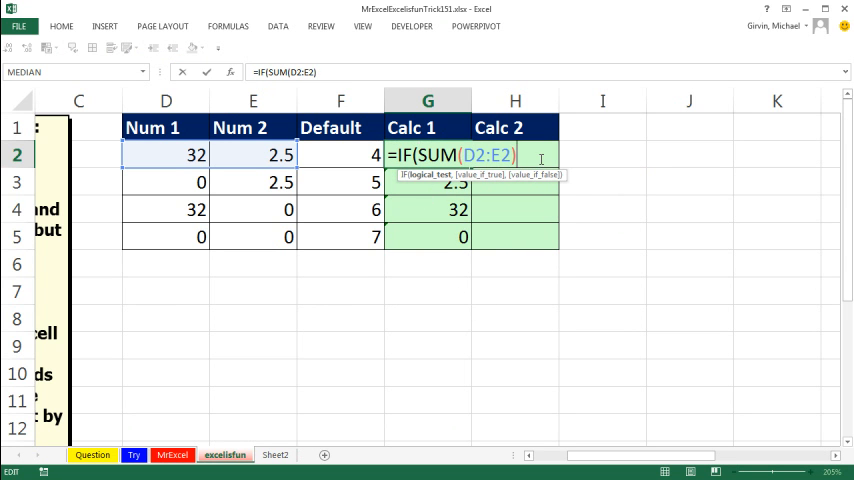
text(,)
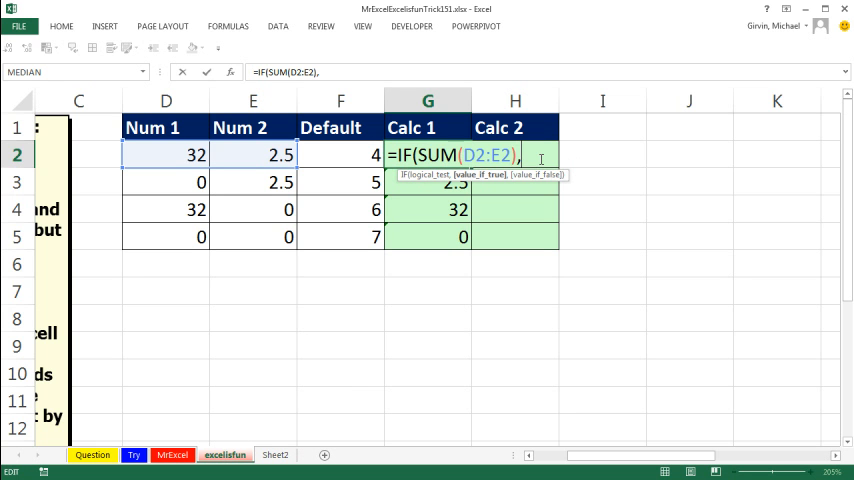
text(SUM(D2:E2)
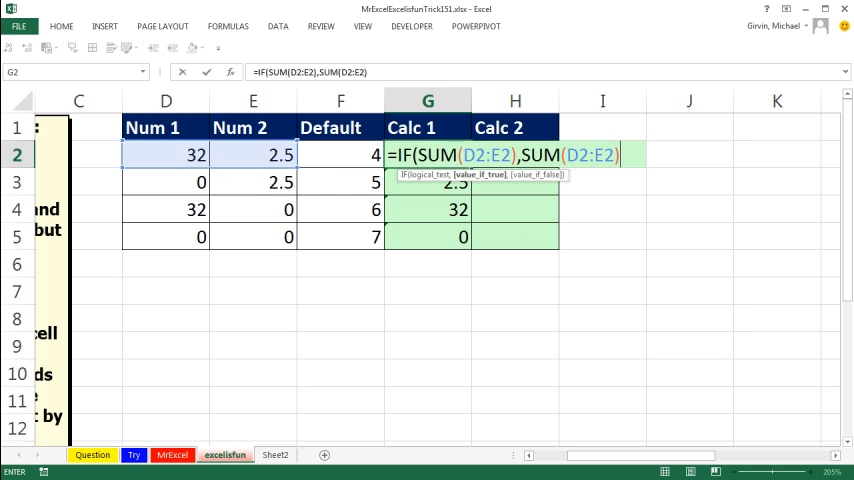
mouse_move(202, 20)
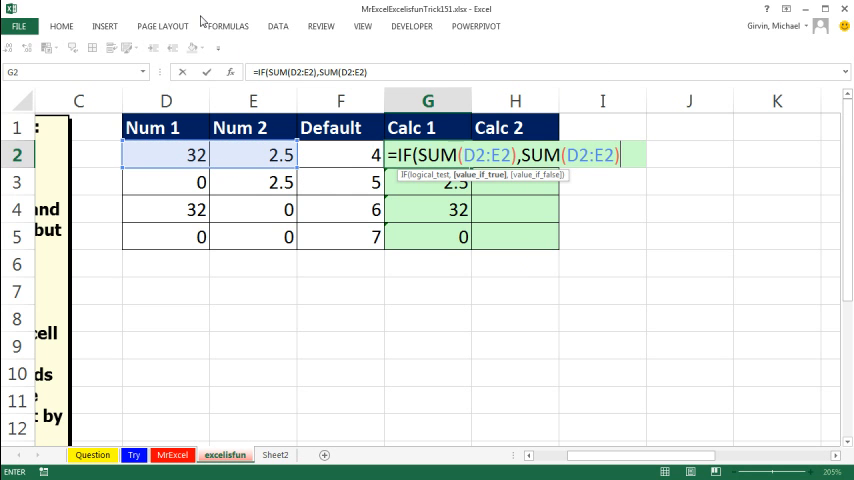
mouse_move(636, 172)
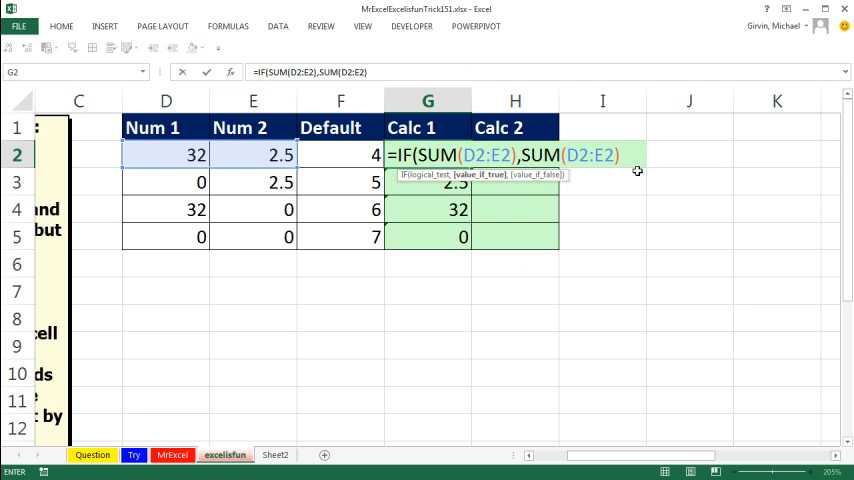
text(*1.2)
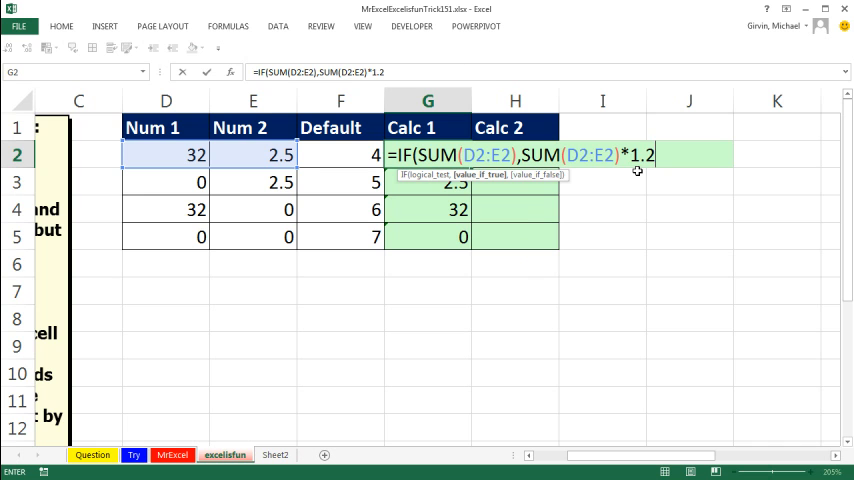
text(,)
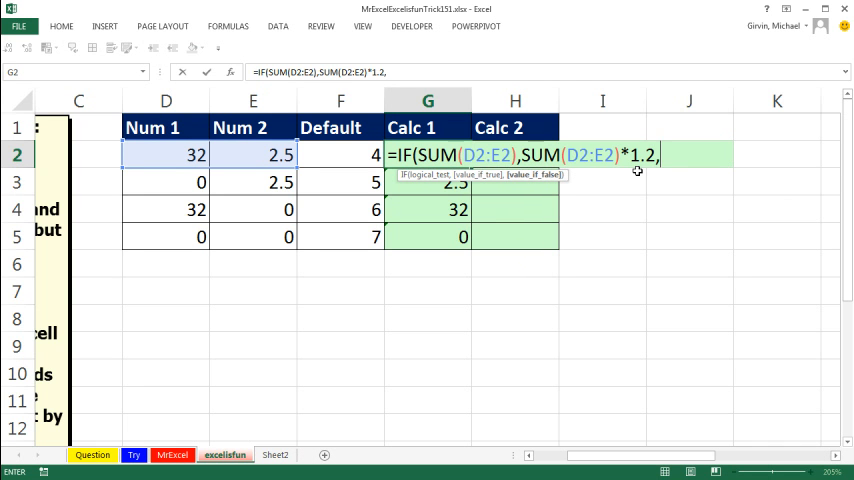
click(340, 156)
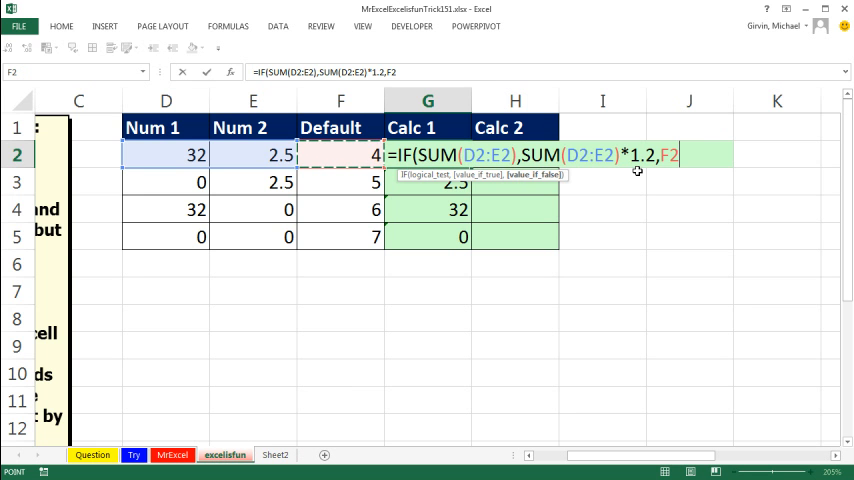
key(Enter)
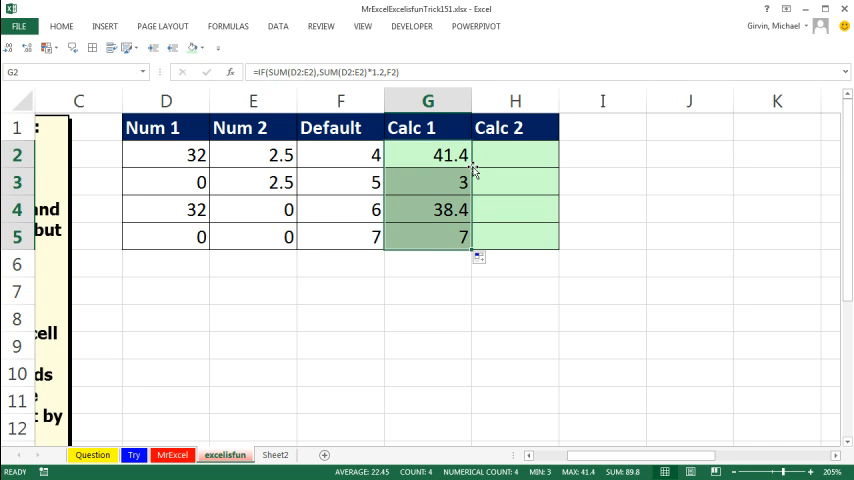
mouse_move(508, 148)
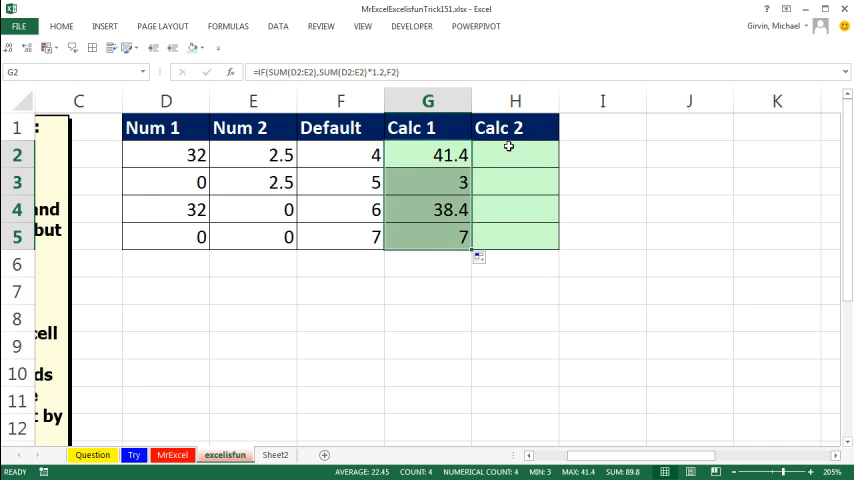
Enter =AND(D2=0,E2=0) in H2 and copy it down the Calc 2 column
text(=and)
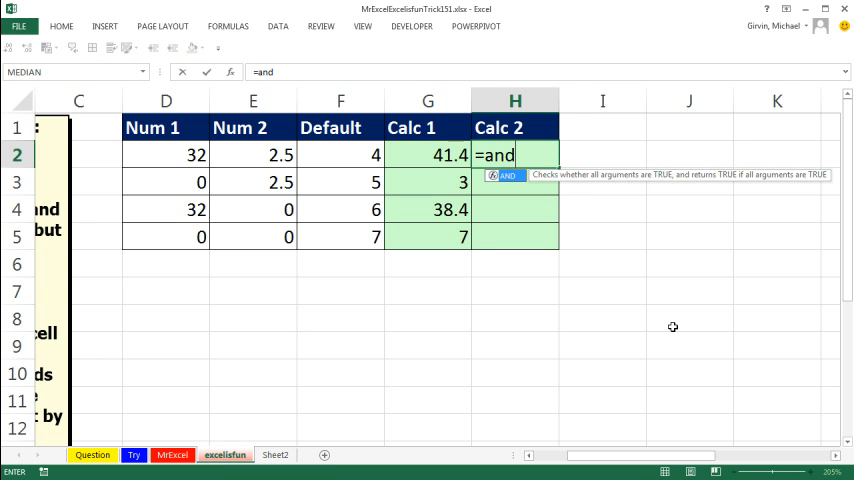
click(164, 156)
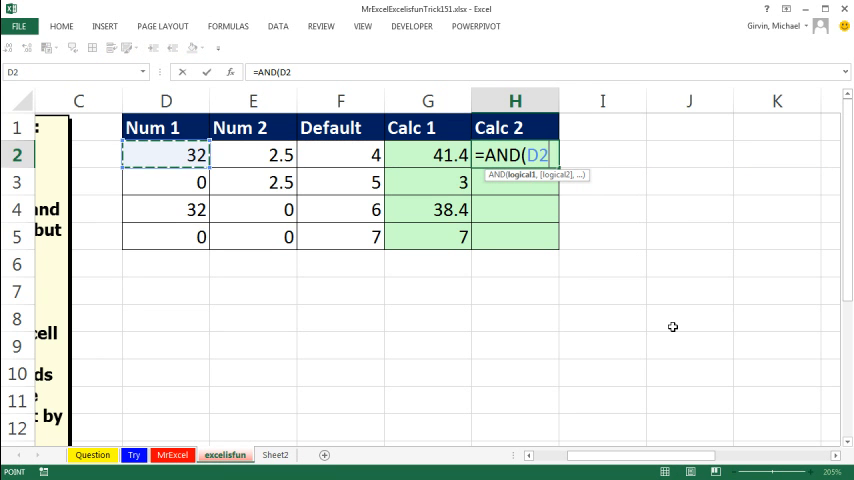
text(=0)
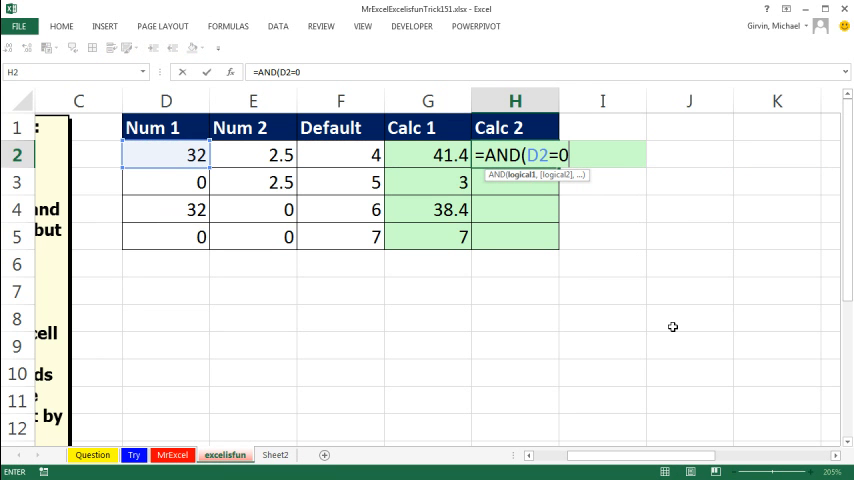
click(252, 154)
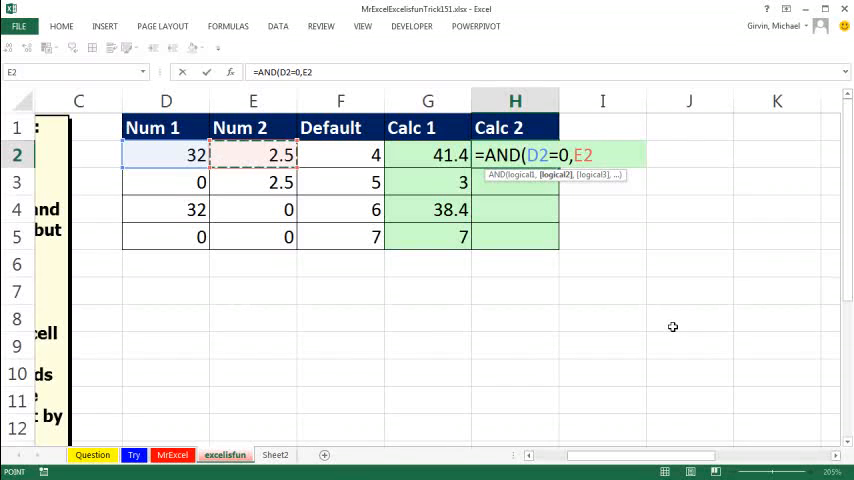
text(=0))
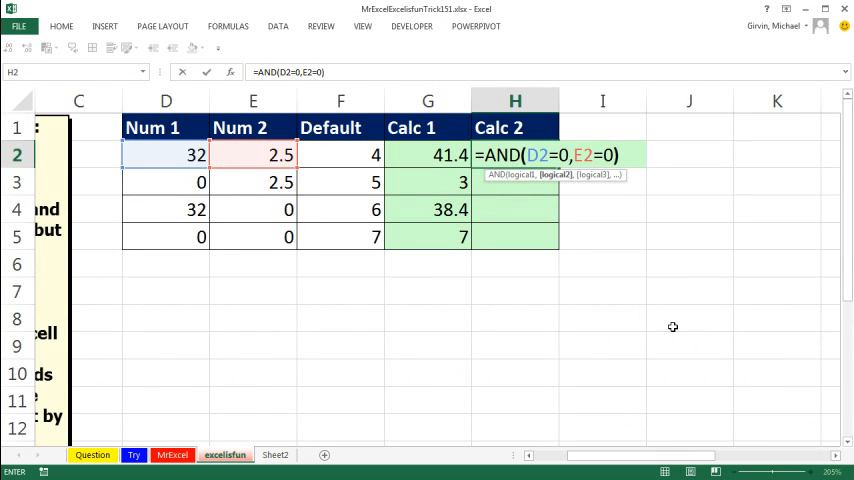
key(Enter)
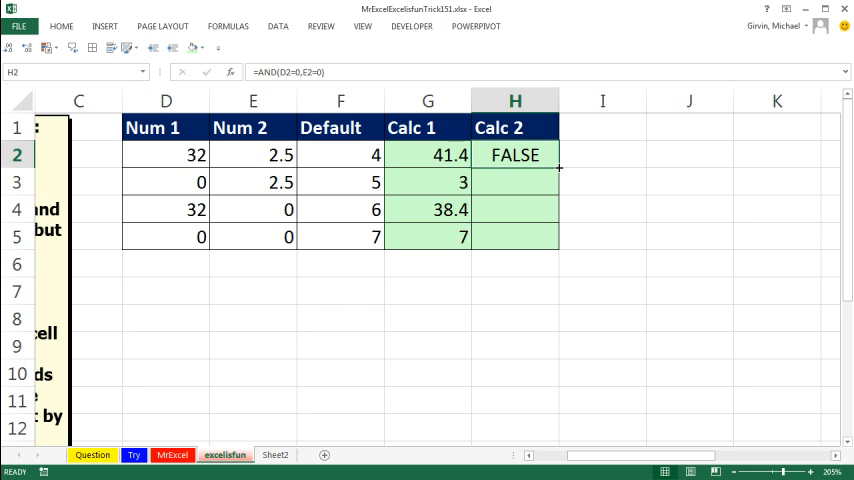
drag(560, 168, 560, 236)
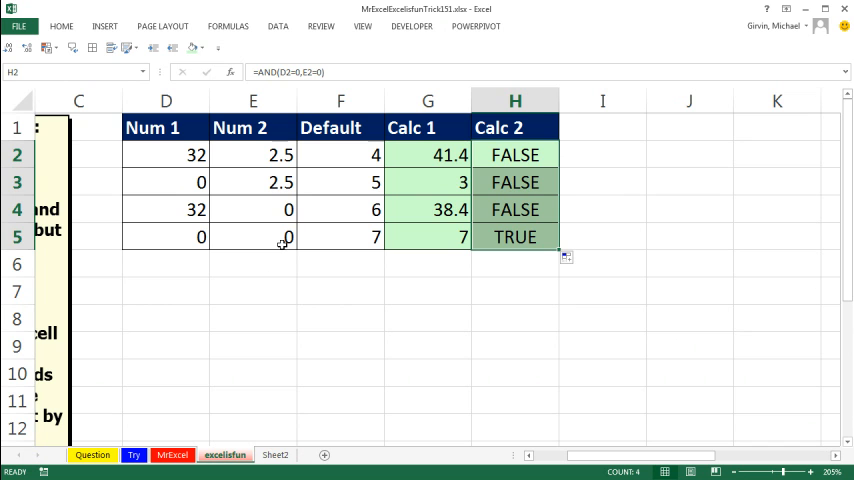
mouse_move(600, 156)
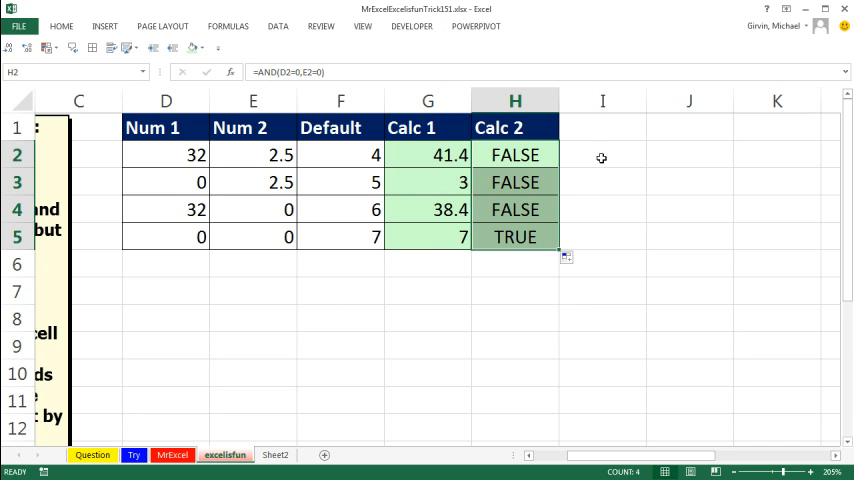
mouse_move(544, 292)
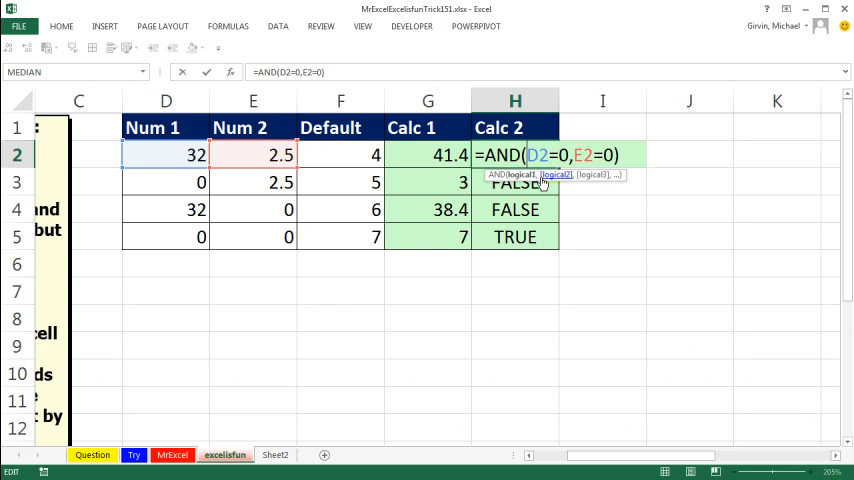
mouse_move(714, 132)
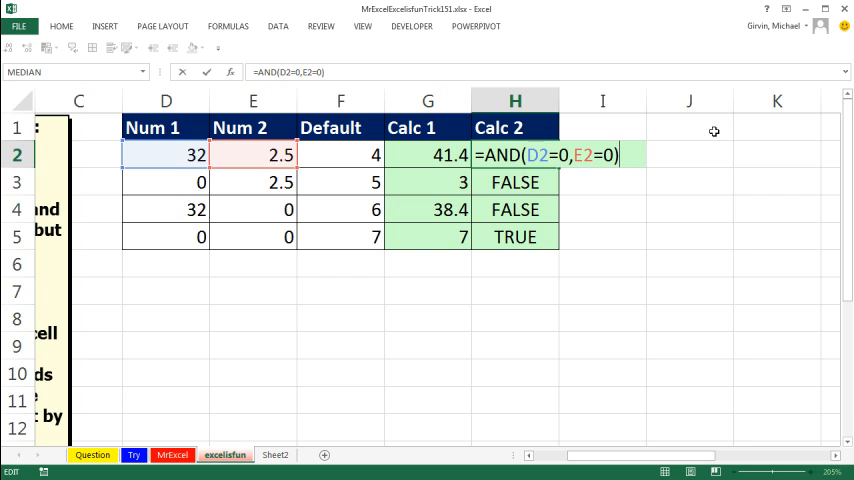
Extend the Calc 2 formula to =AND(D2=0,E2=0)+1 over H2:H5, showing 1, 1, 1 and 2
text(+1)
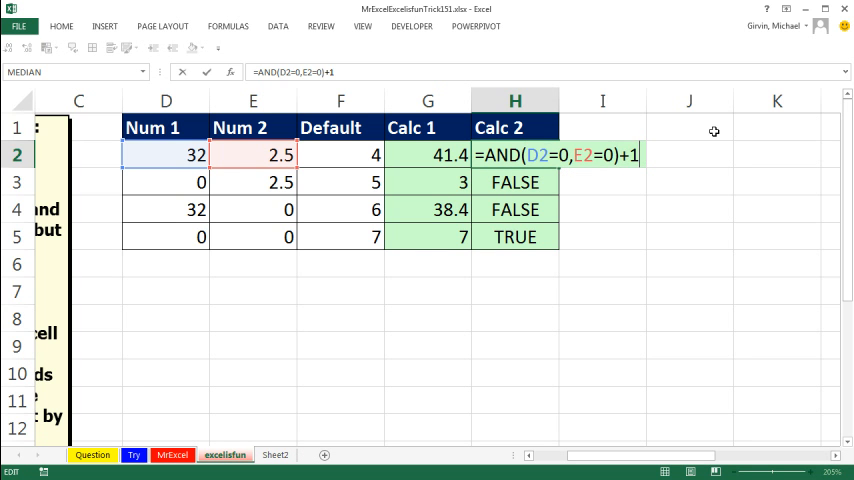
key(Enter)
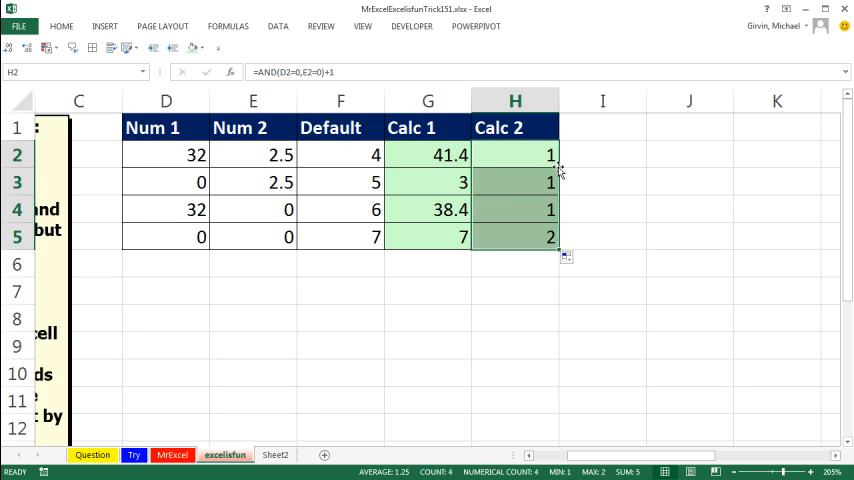
mouse_move(536, 160)
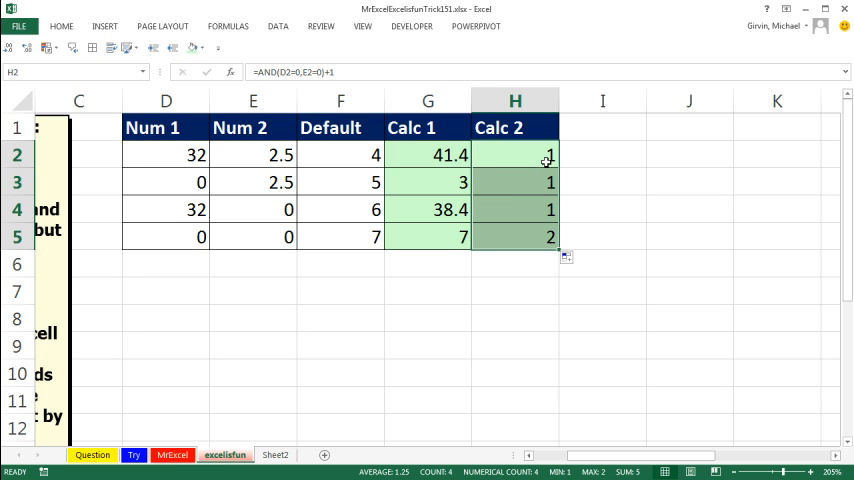
mouse_move(542, 148)
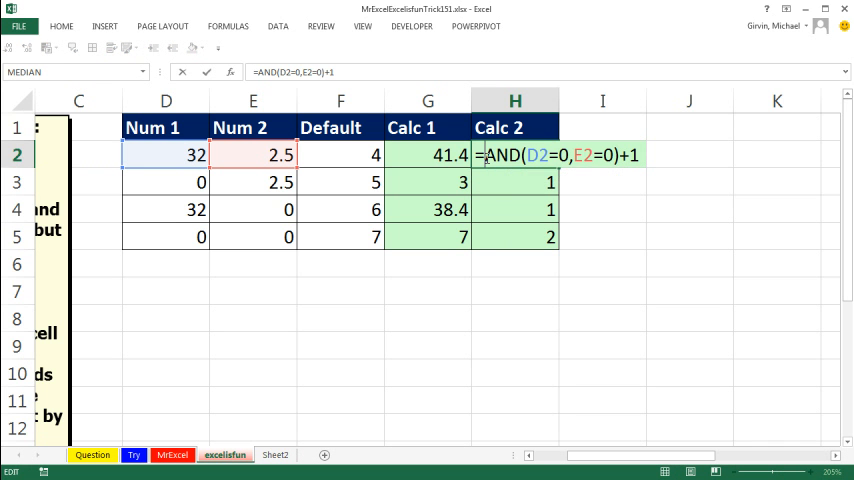
Rewrite H2:H5 as =CHOOSE(AND(D2=0,E2=0)+1,SUM(D2:E2)*1.2,F2), giving 41.4, 3, 38.4 and 7
text(CHOOSE()
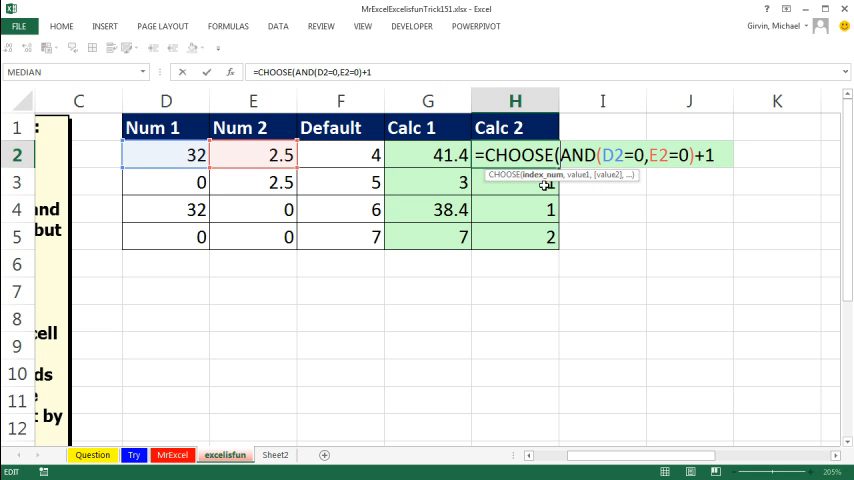
mouse_move(588, 204)
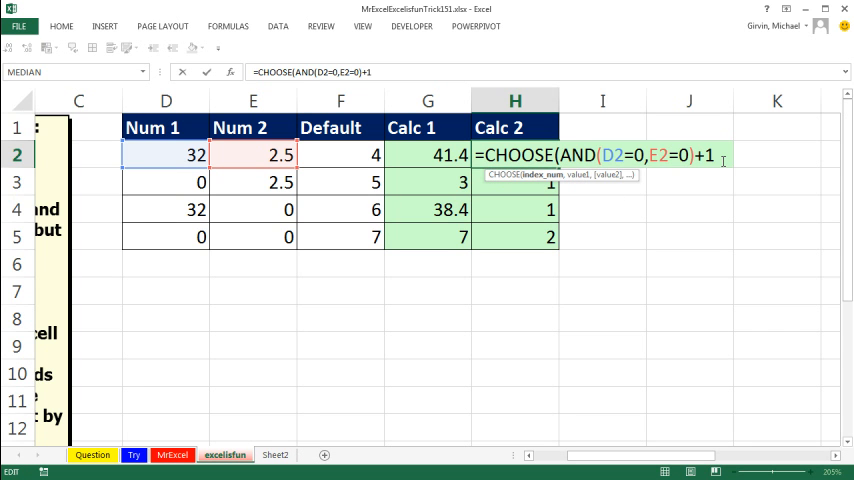
text(,)
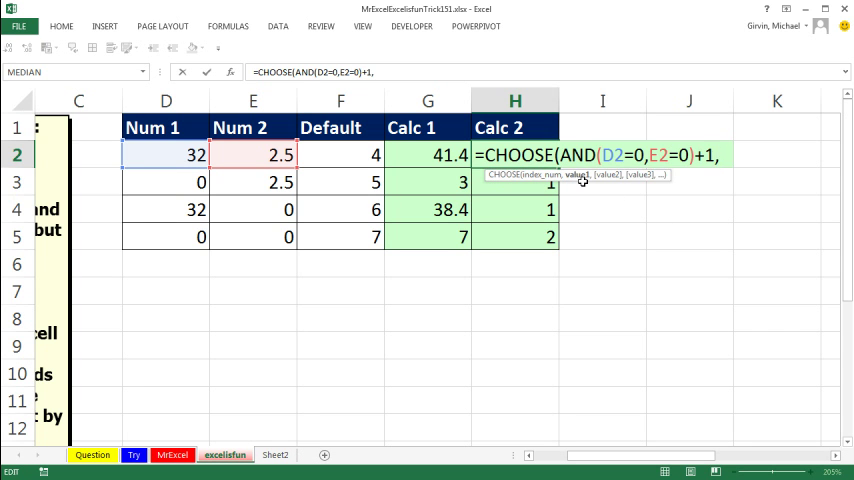
text(SUM()
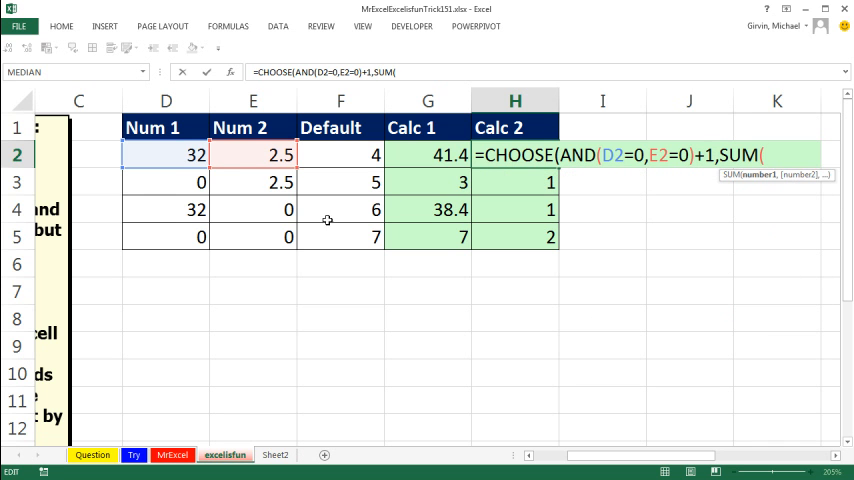
drag(164, 156, 252, 156)
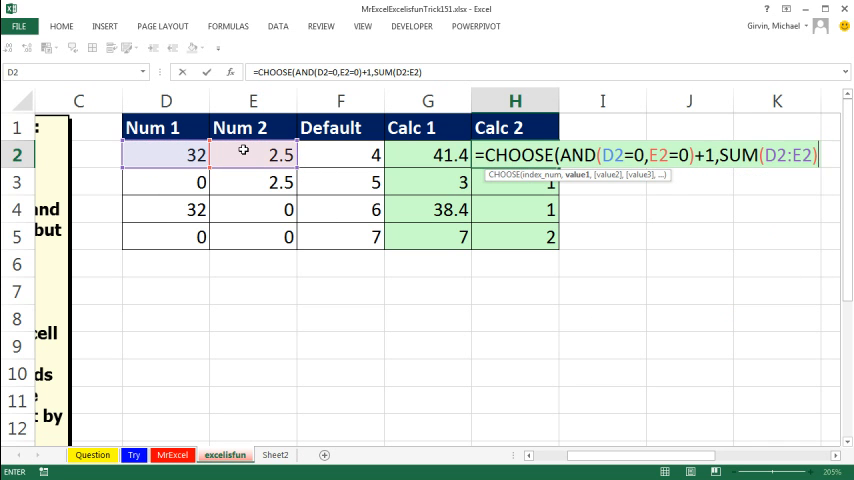
text(*1.2,F2)
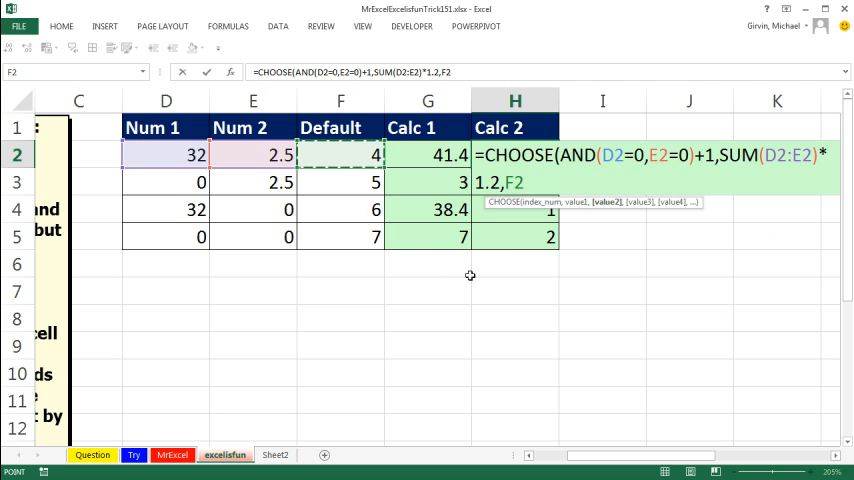
mouse_move(580, 214)
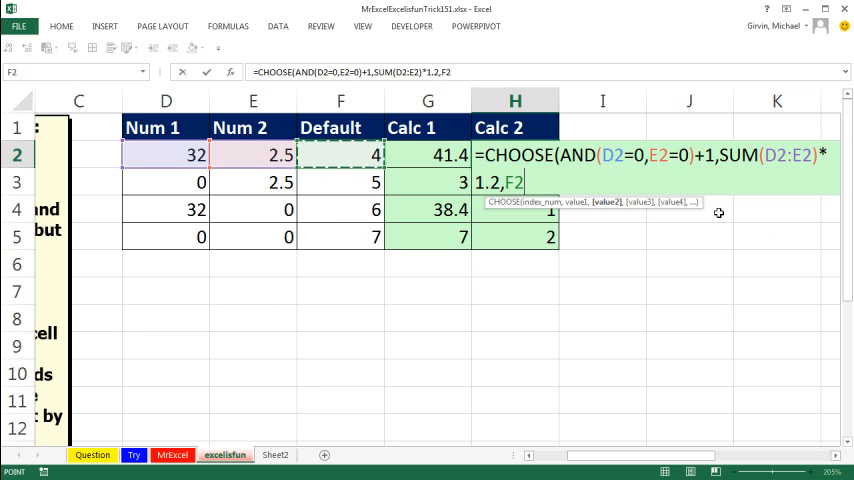
mouse_move(688, 204)
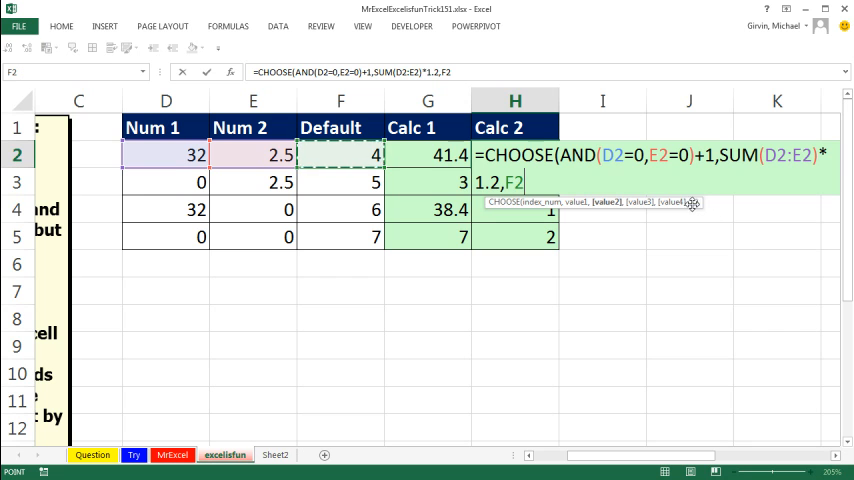
text())
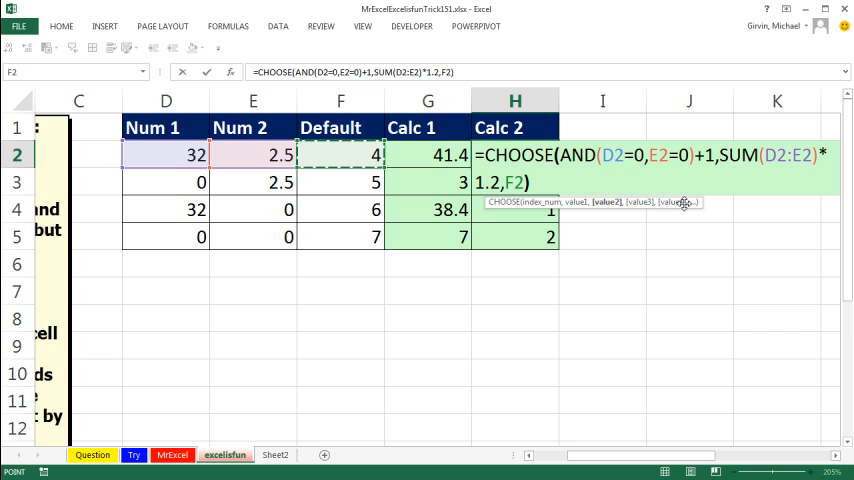
key(Enter)
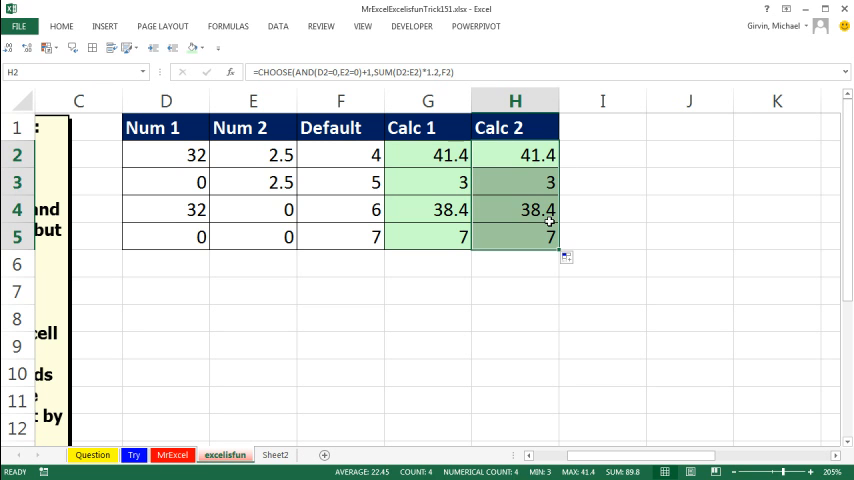
double_click(516, 236)
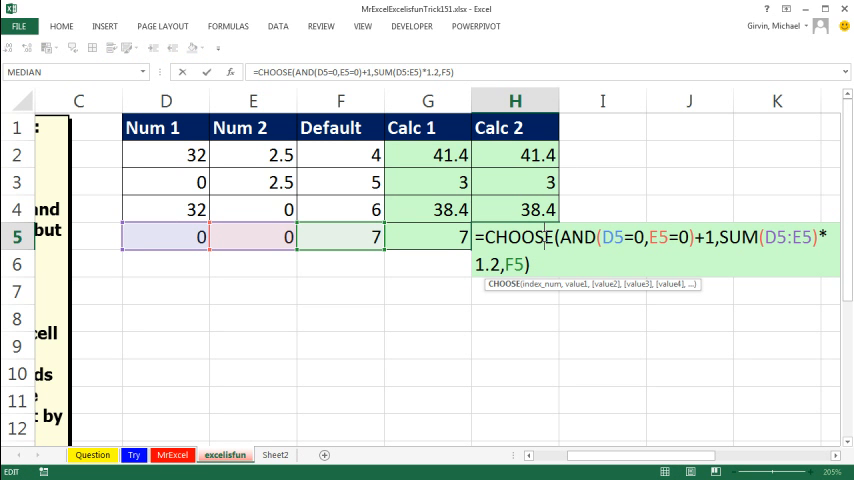